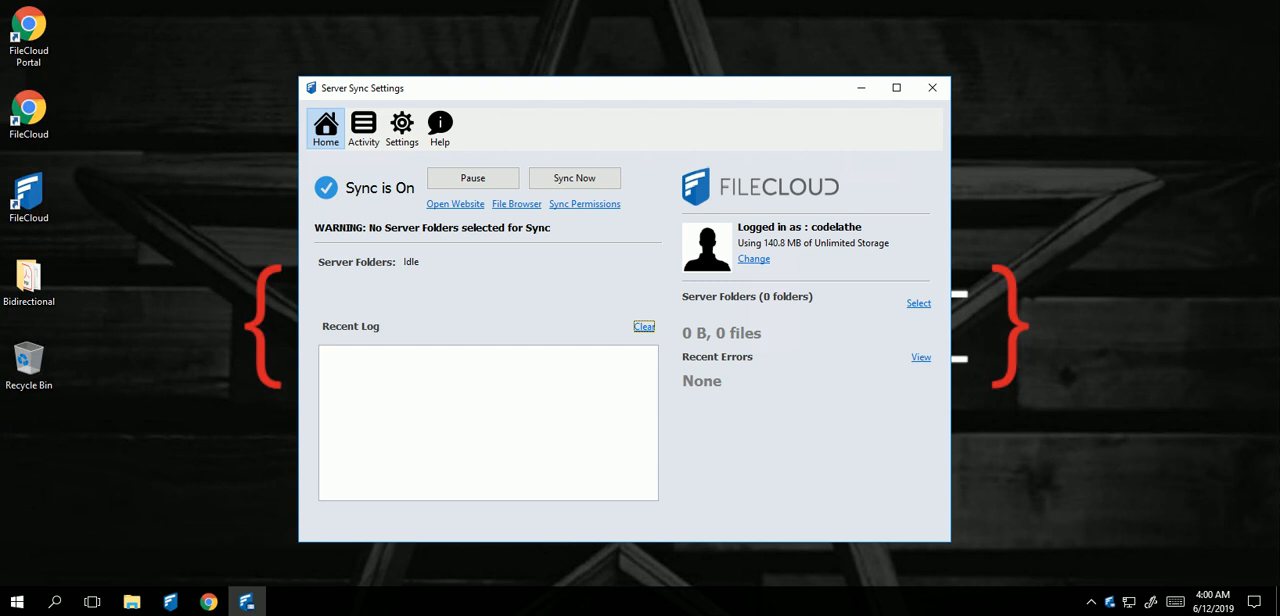
{"action": "mouse_move", "coordinate": [414, 142]}
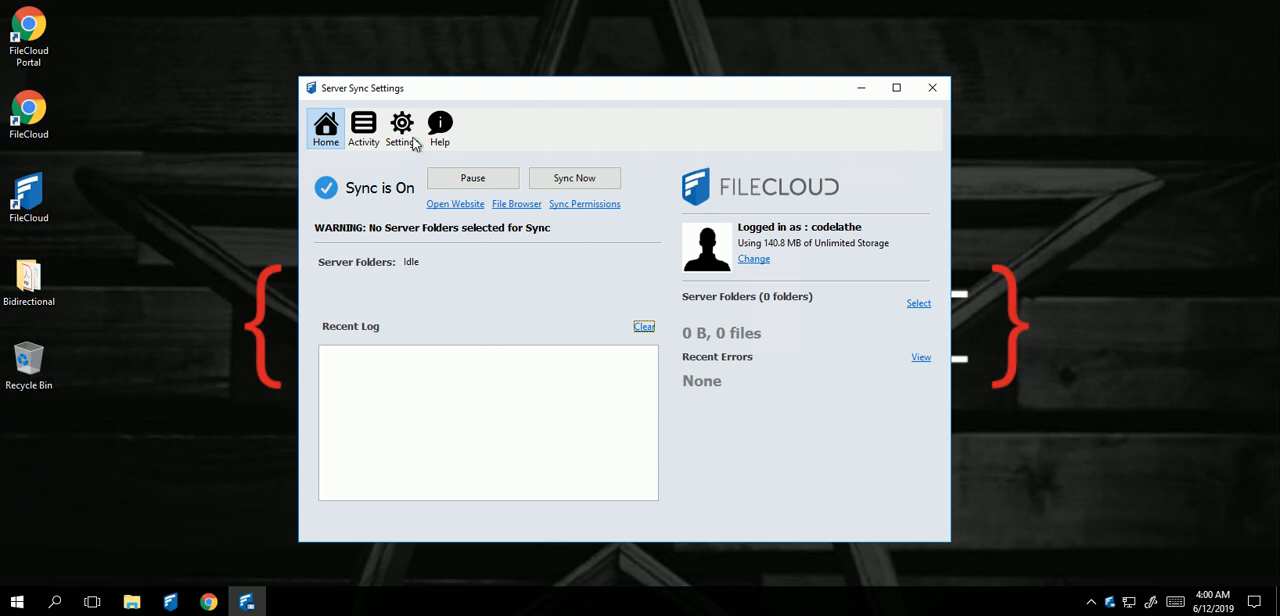
Show the Server Folders settings from the sync Settings area.
{"action": "left_click", "coordinate": [402, 128]}
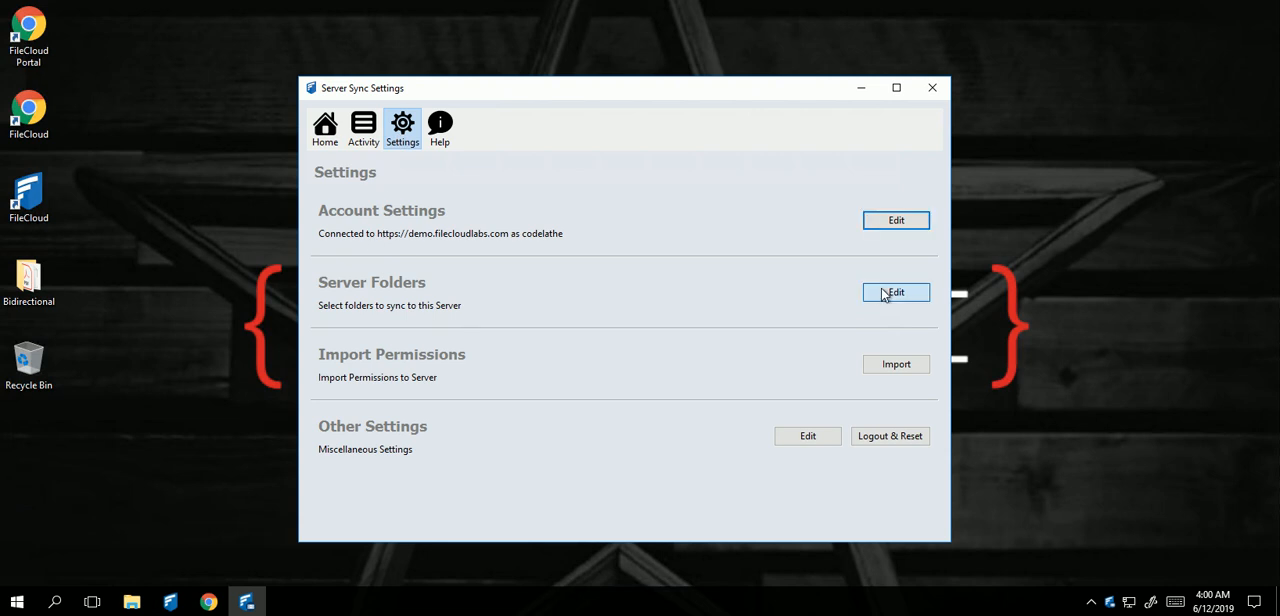
{"action": "left_click", "coordinate": [896, 292]}
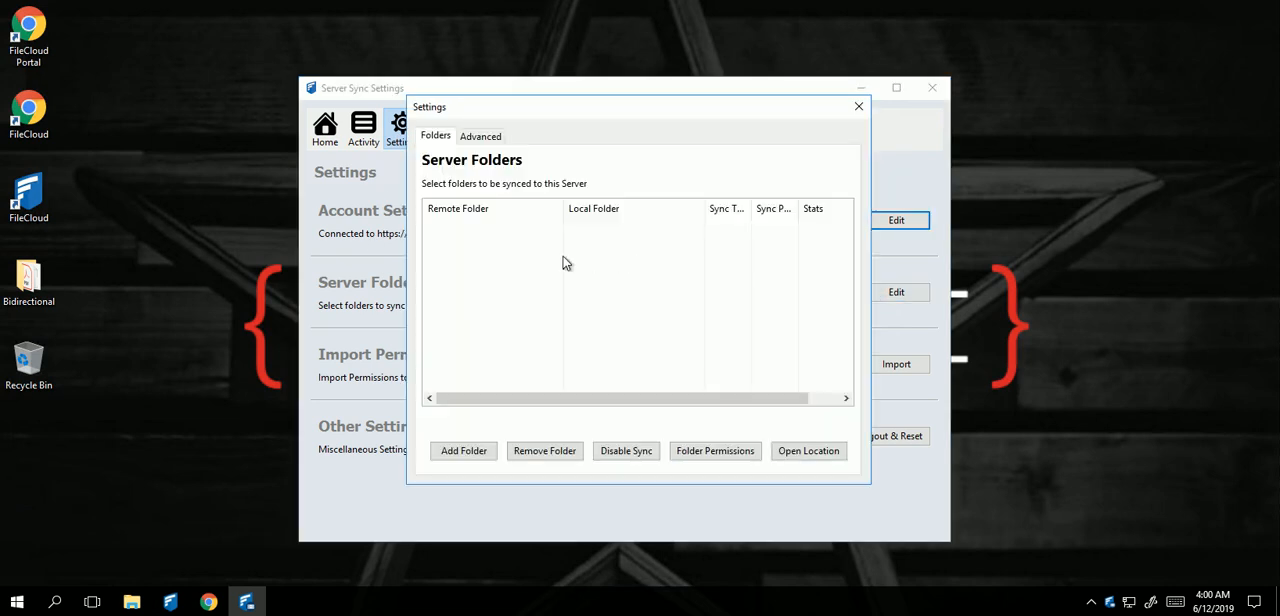
Start a new server folder entry with /codelathe/Sales as the remote folder.
{"action": "left_click", "coordinate": [464, 450]}
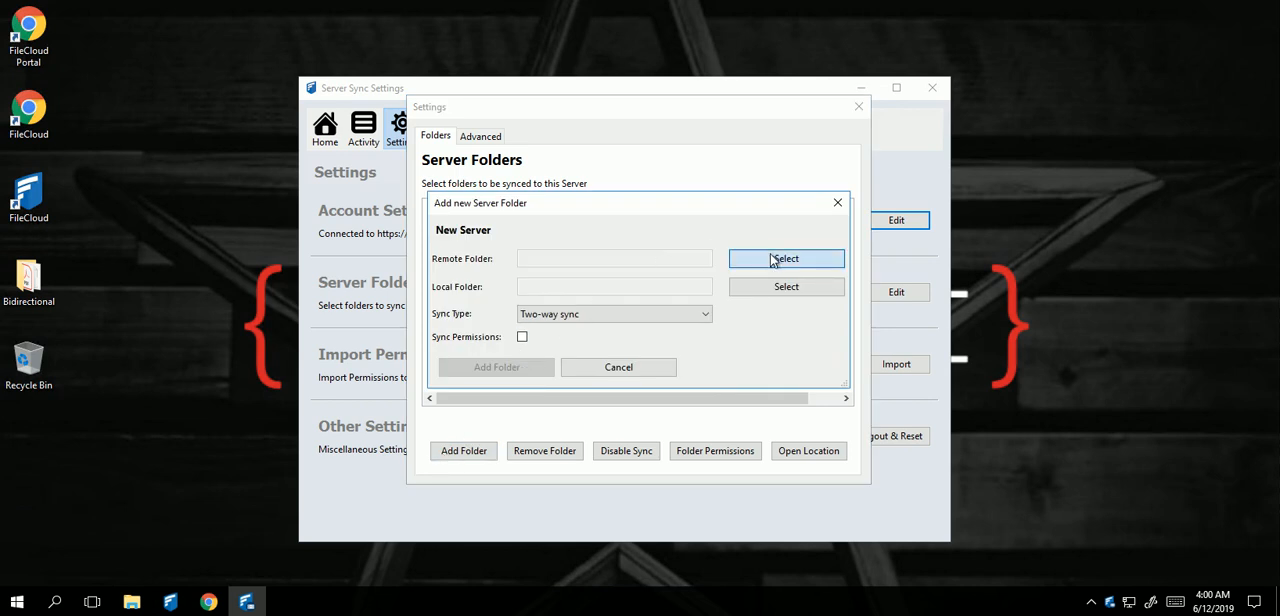
{"action": "left_click", "coordinate": [786, 258]}
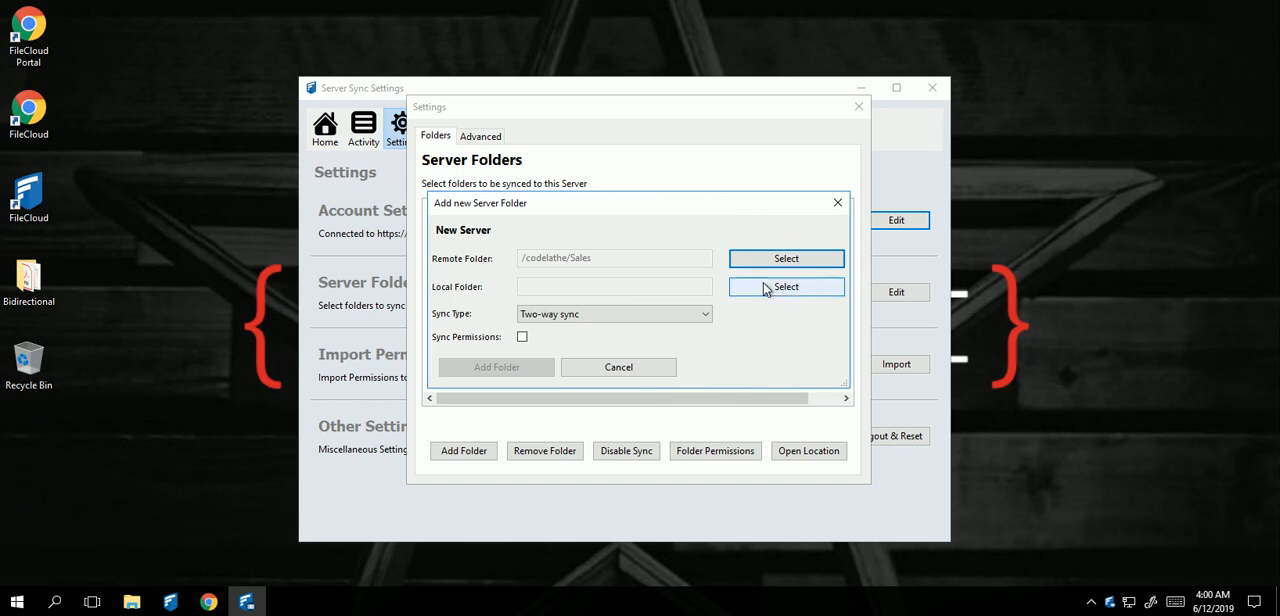
Choose C:\Network Shares\HR\HR as the local folder for the new entry.
{"action": "left_click", "coordinate": [786, 288]}
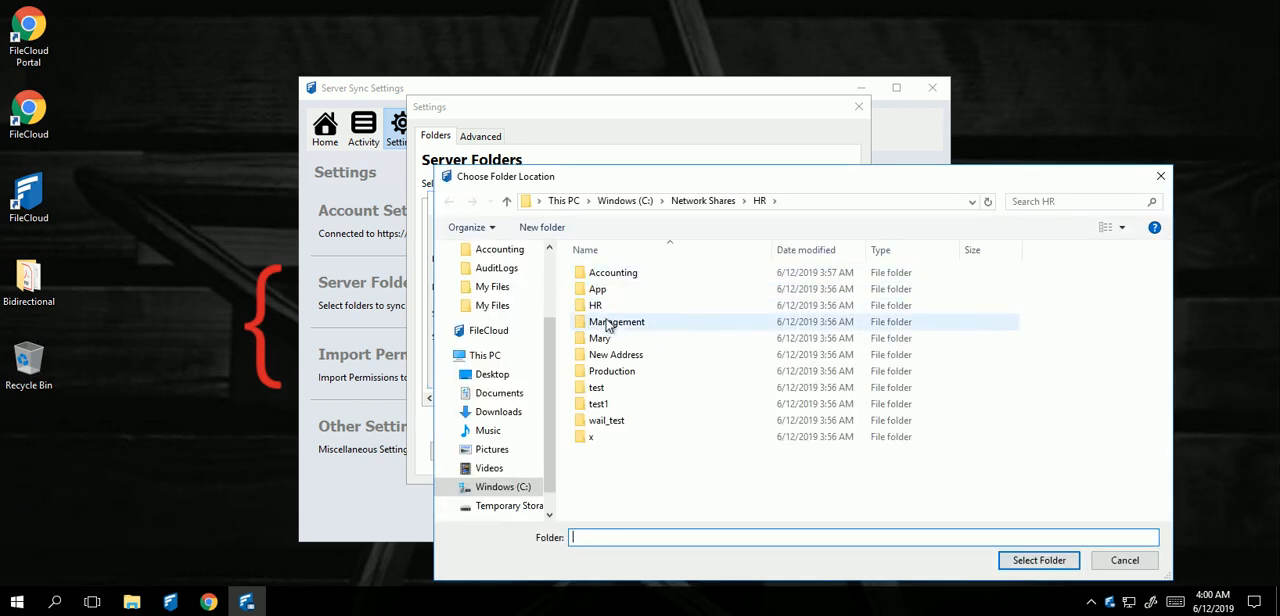
{"action": "left_click", "coordinate": [596, 304]}
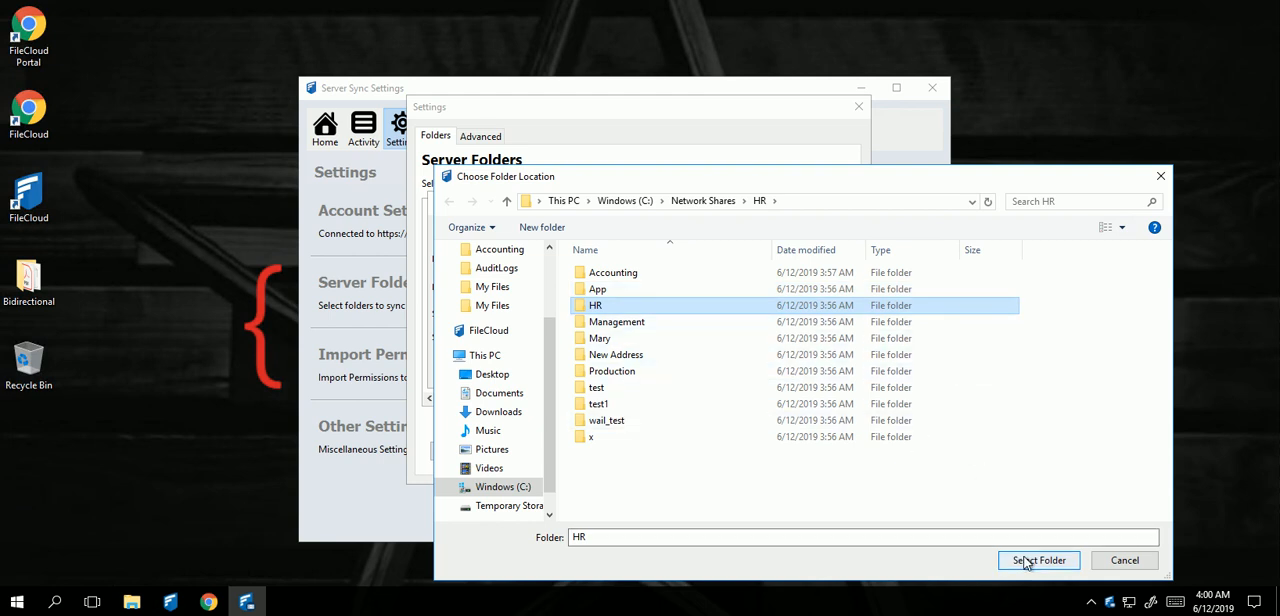
{"action": "left_click", "coordinate": [1038, 560]}
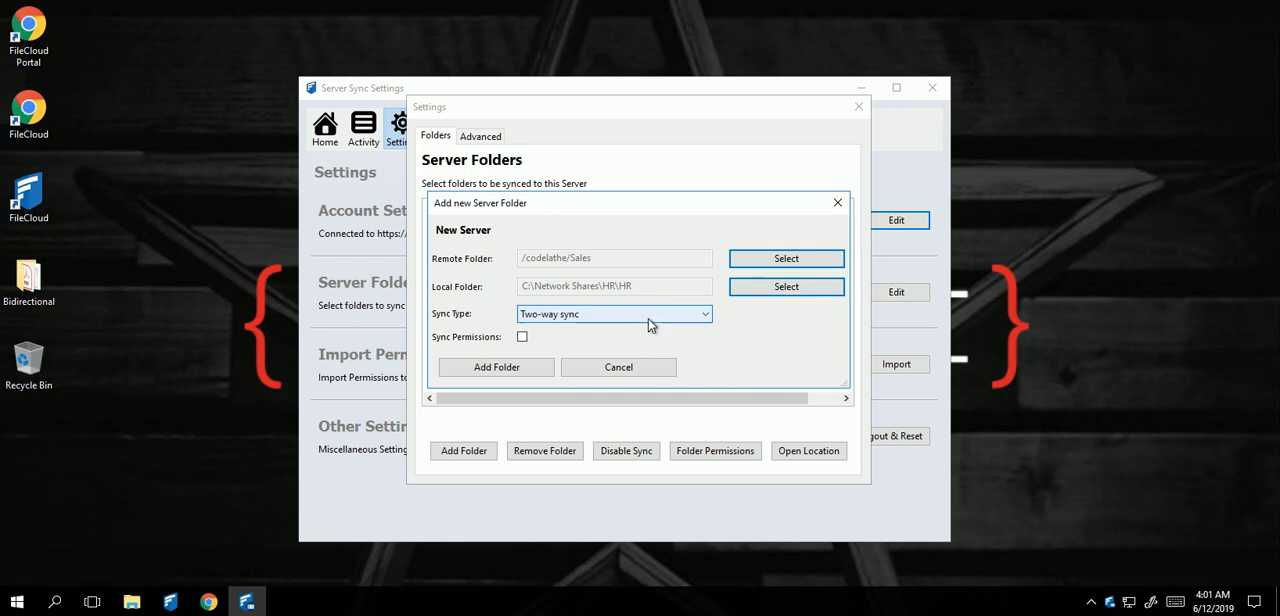
Keep Two-way sync and add the /codelathe/Sales to HR folder pair to the list.
{"action": "left_click", "coordinate": [614, 312]}
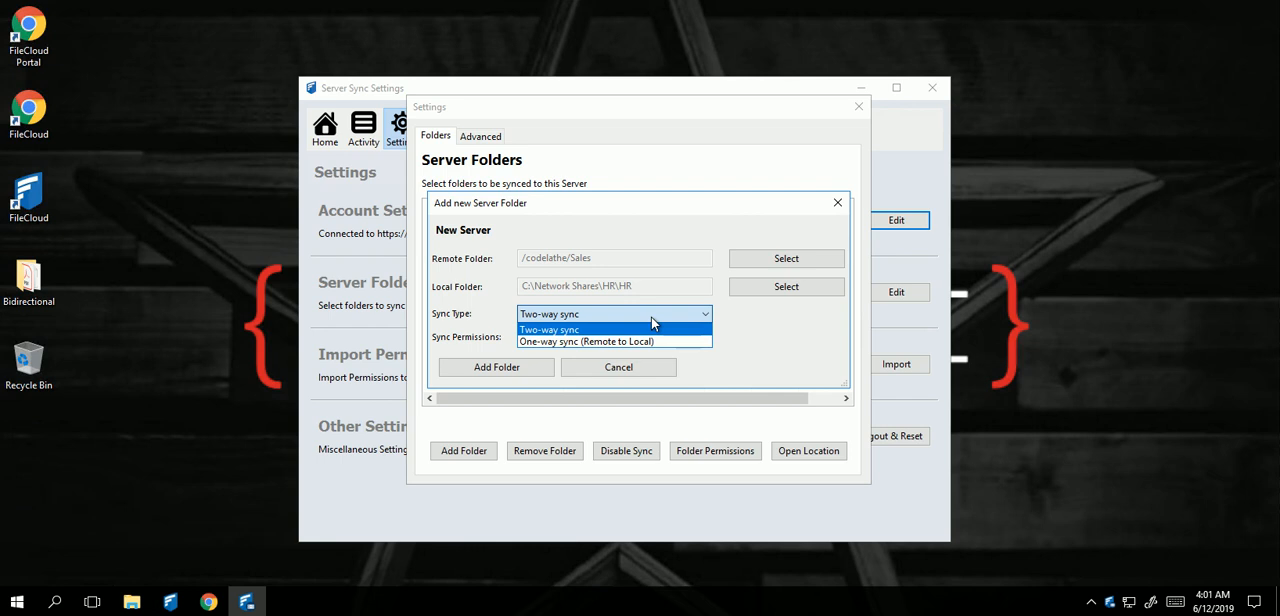
{"action": "mouse_move", "coordinate": [560, 338]}
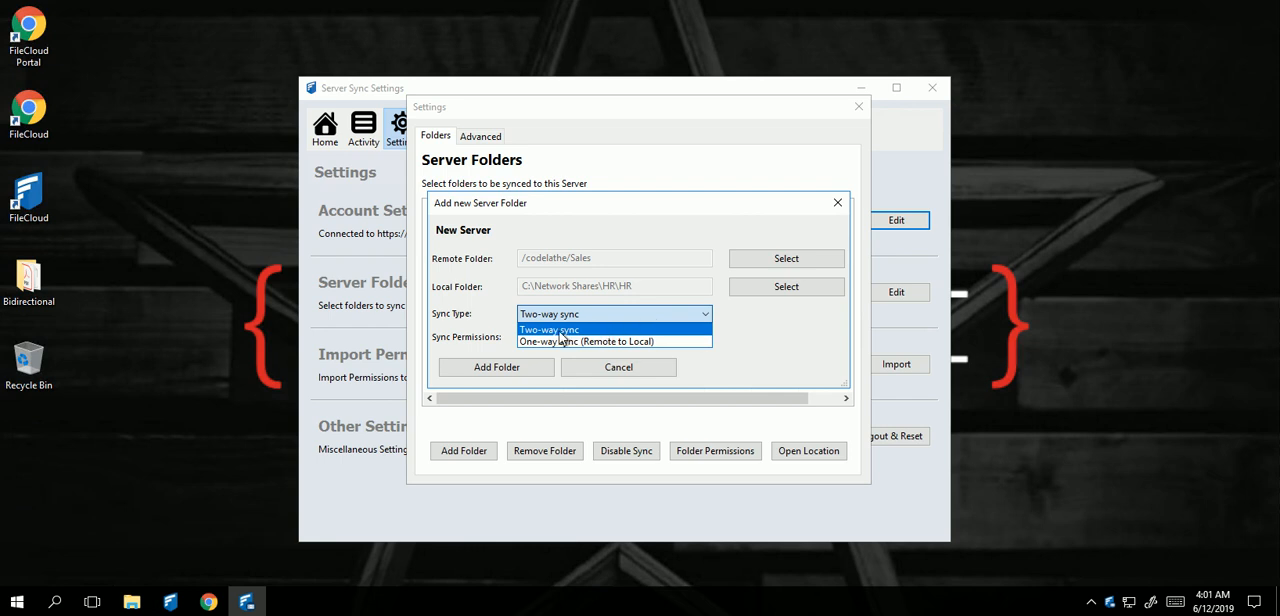
{"action": "mouse_move", "coordinate": [584, 340]}
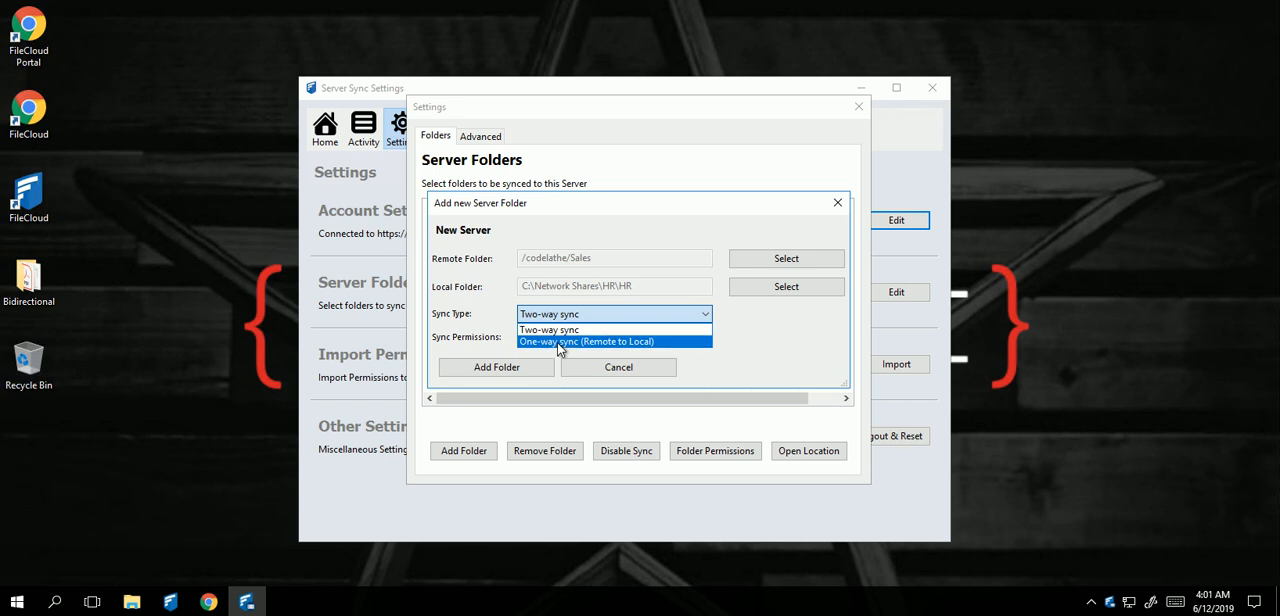
{"action": "mouse_move", "coordinate": [556, 356]}
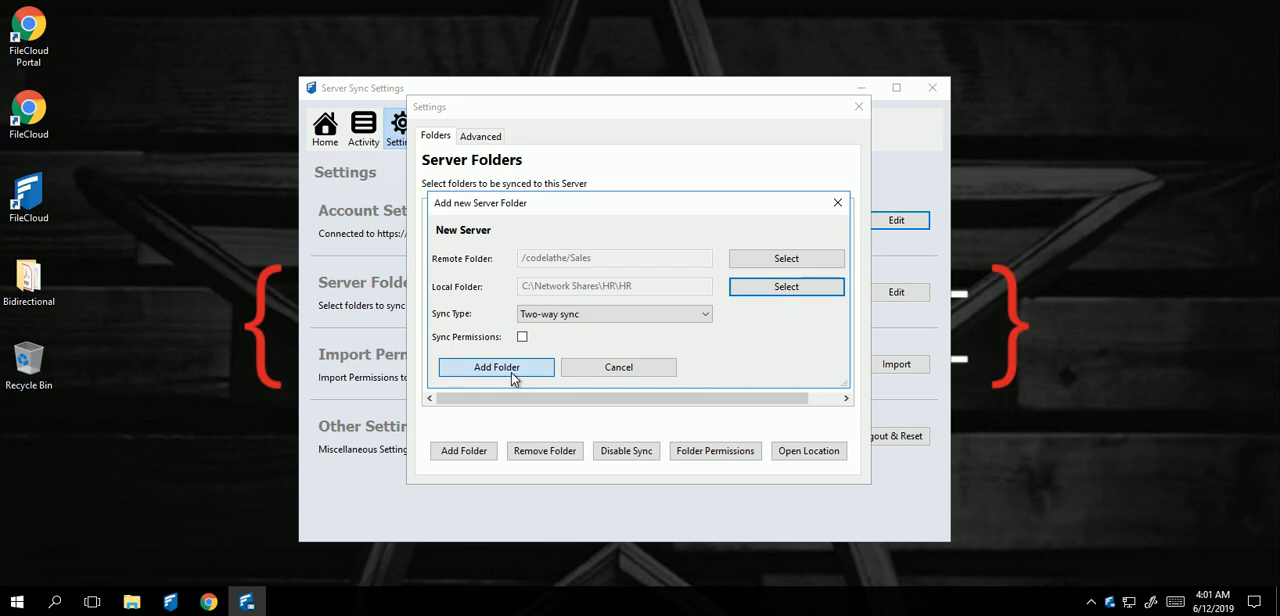
{"action": "left_click", "coordinate": [496, 368]}
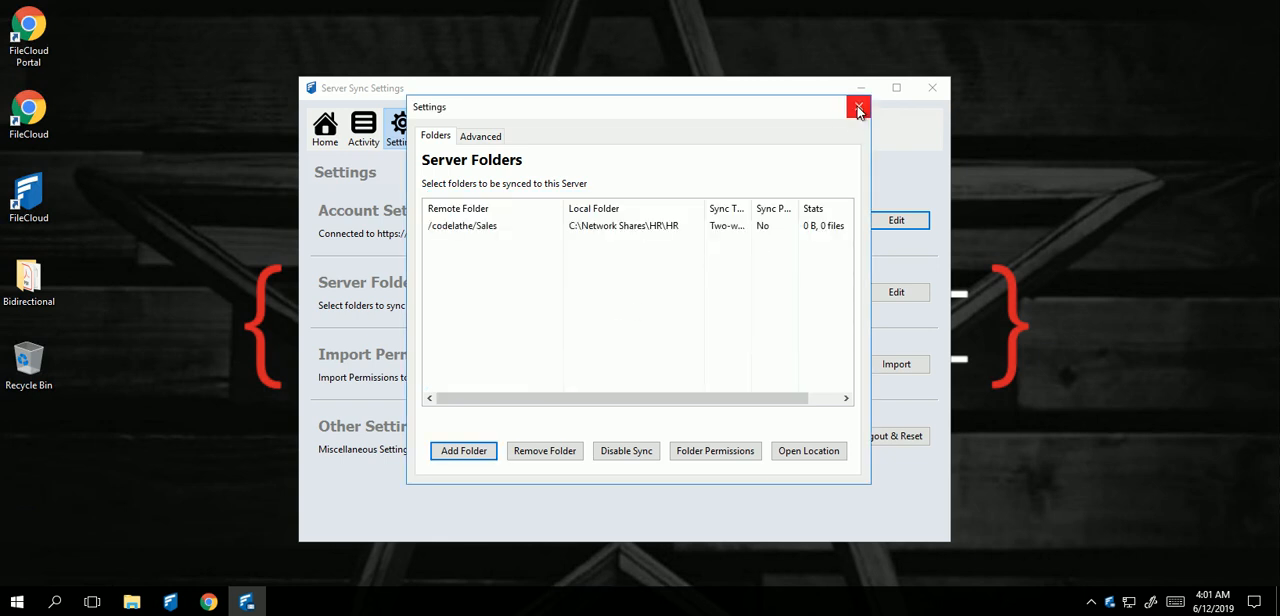
Leave the settings and run Sync Now, downloading 5 Sales files totalling 122 KB.
{"action": "left_click", "coordinate": [858, 108]}
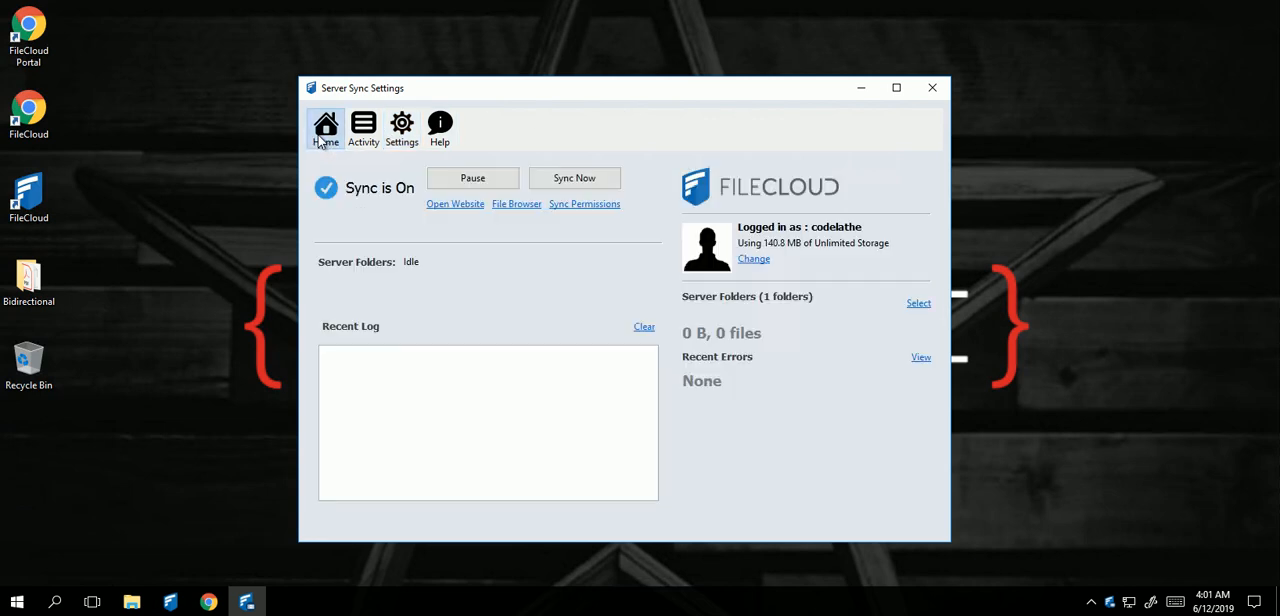
{"action": "mouse_move", "coordinate": [596, 328]}
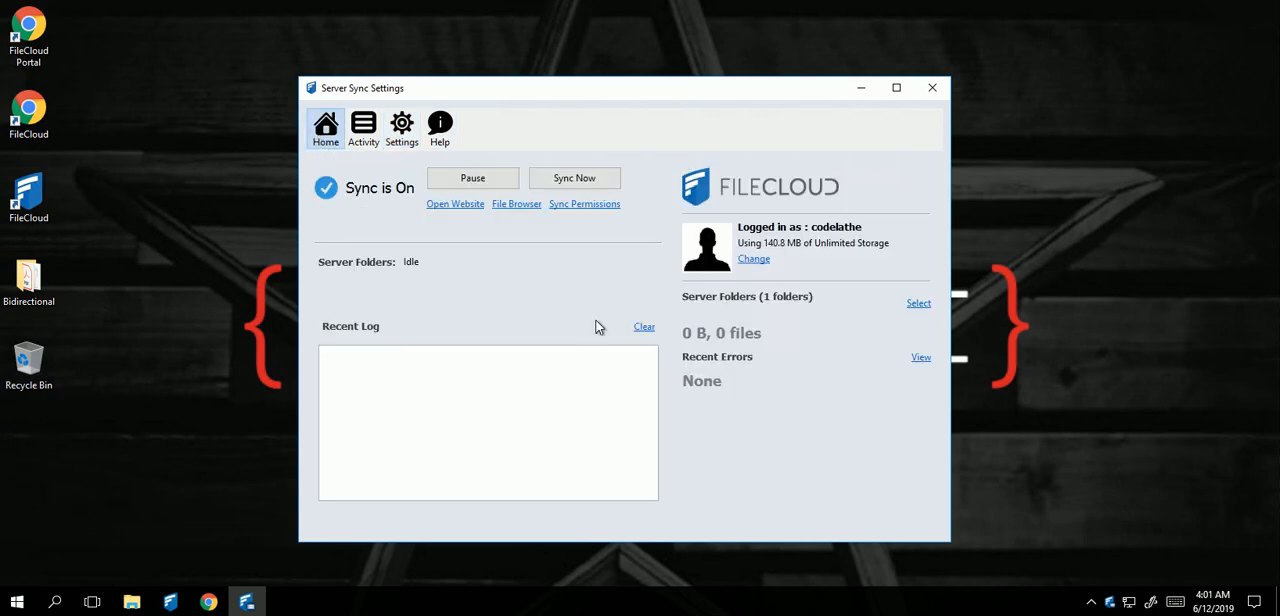
{"action": "mouse_move", "coordinate": [596, 182]}
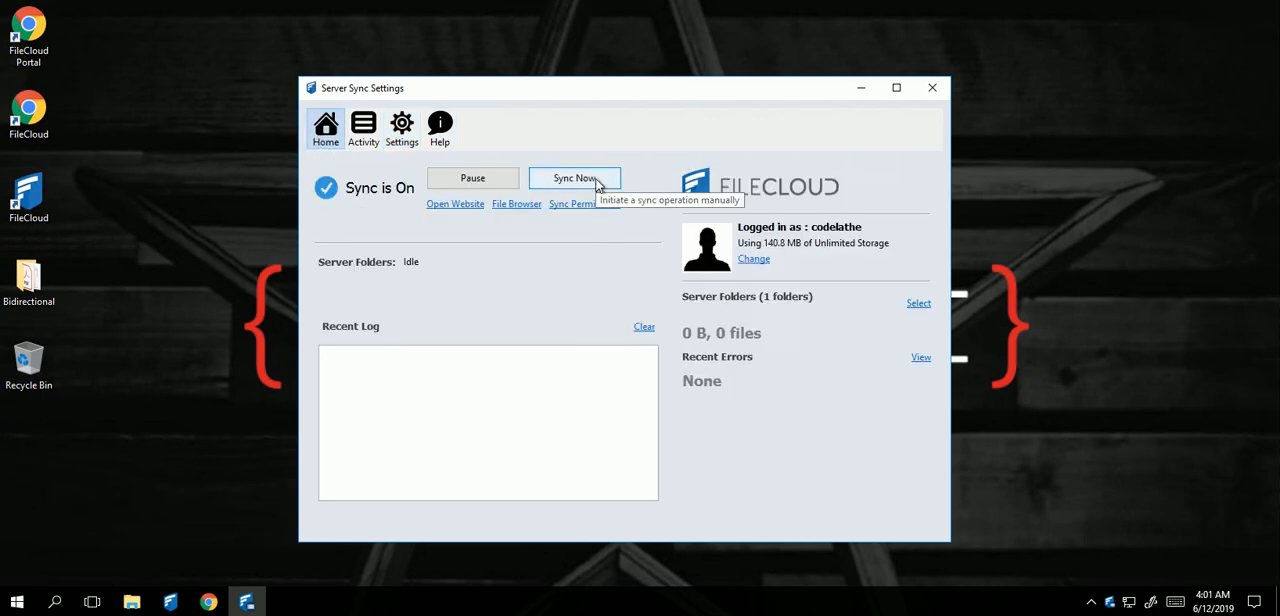
{"action": "left_click", "coordinate": [574, 176]}
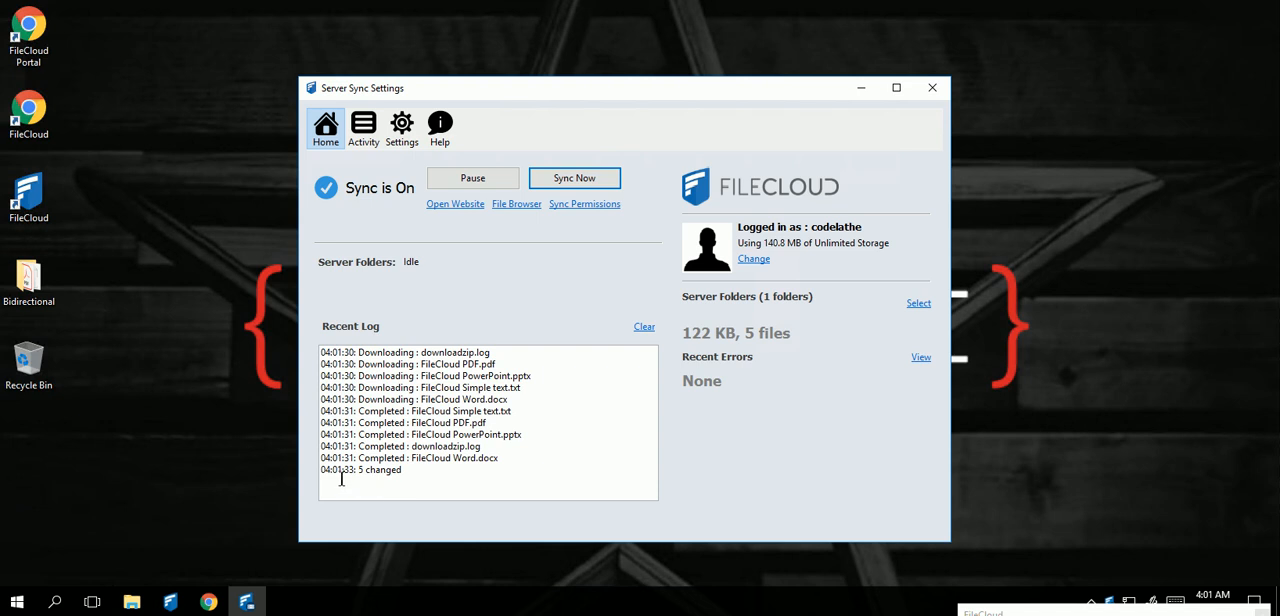
Let the ten local files upload, bringing the synced folder to 12 files and 43.91 MB.
{"action": "double_click", "coordinate": [360, 470]}
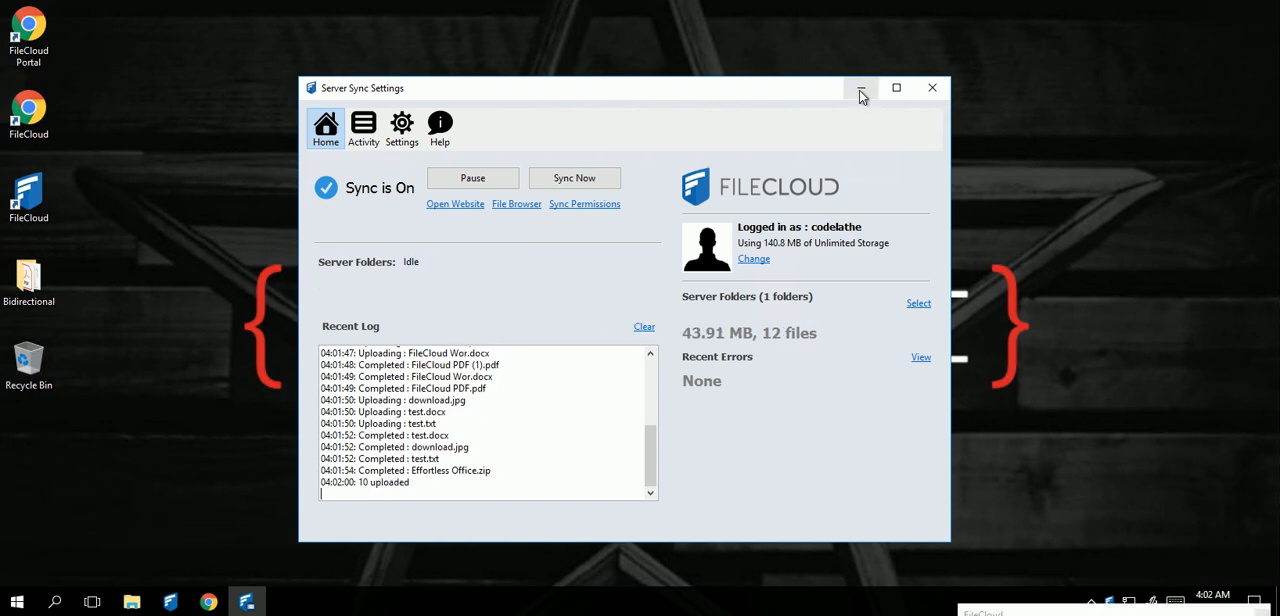
{"action": "mouse_move", "coordinate": [860, 88]}
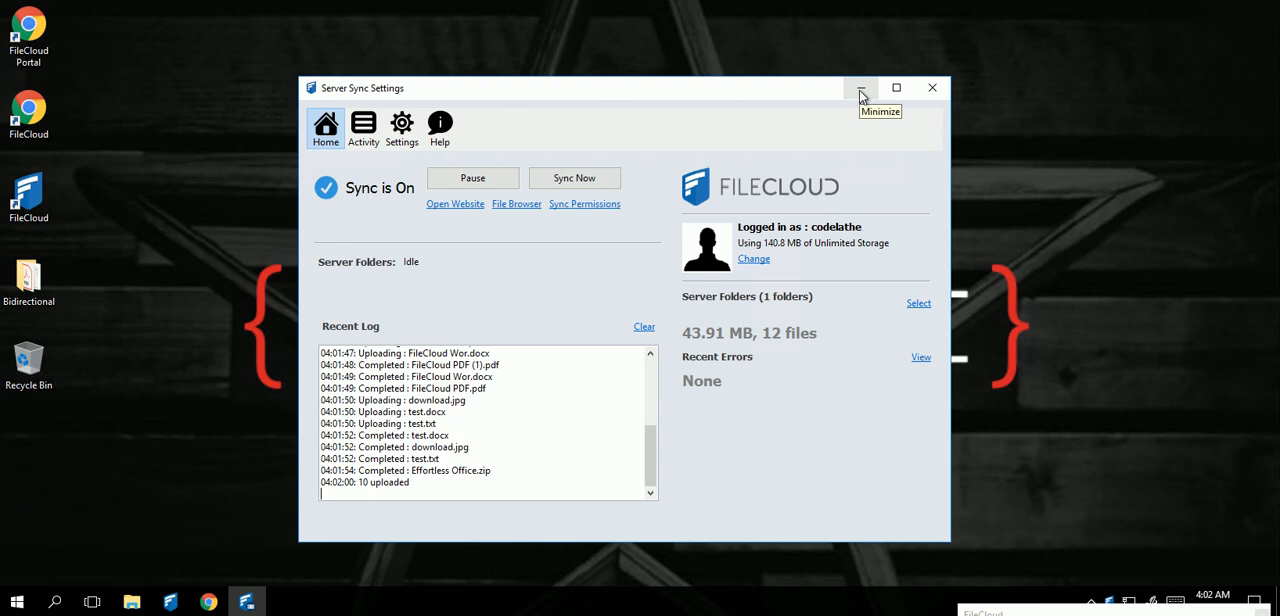
{"action": "mouse_move", "coordinate": [860, 88]}
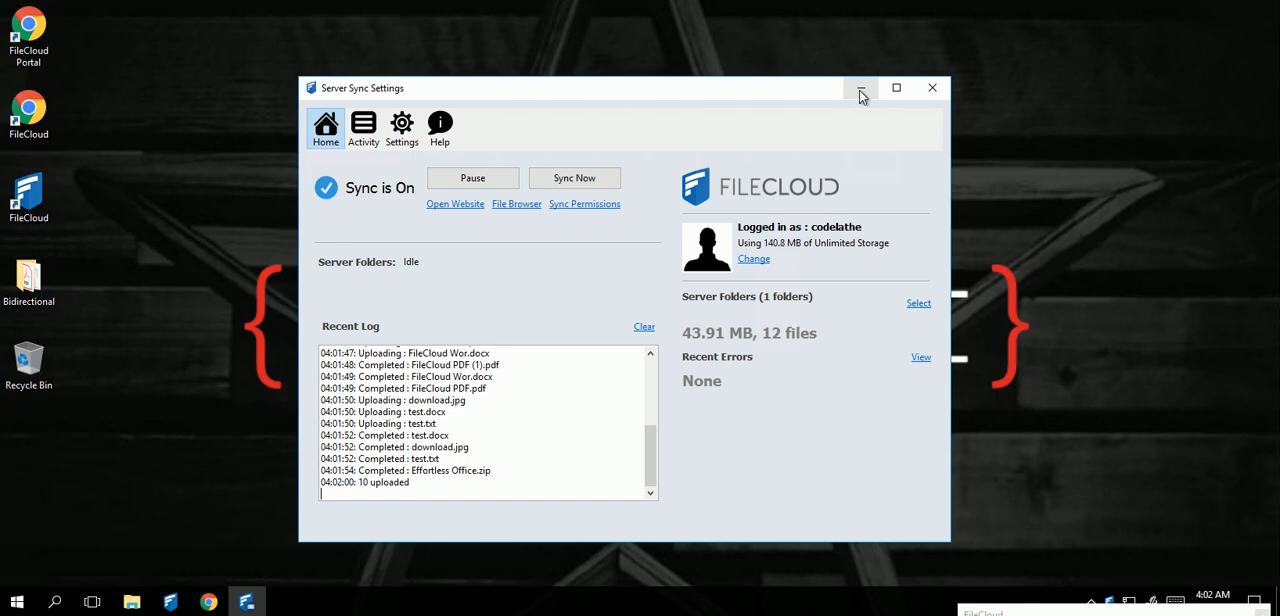